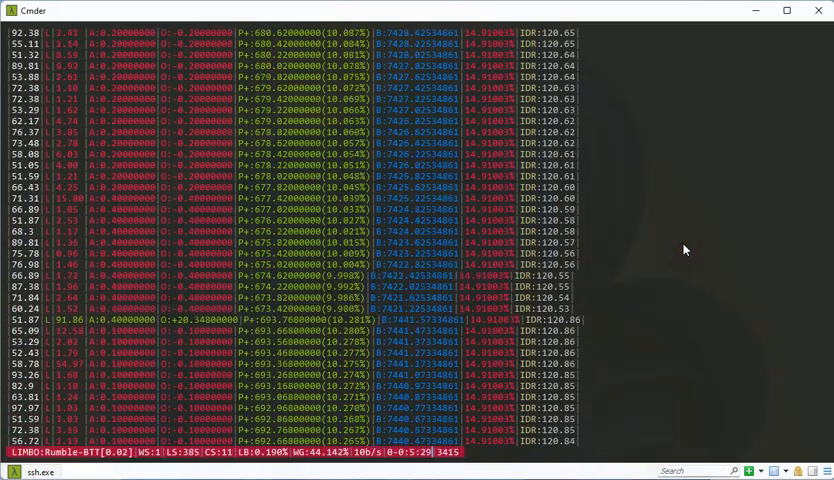
scroll(down, 3)
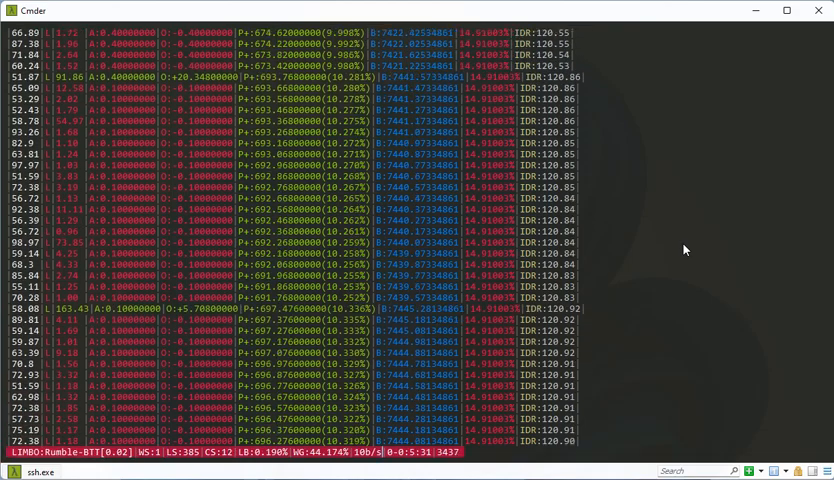
scroll(down, 3)
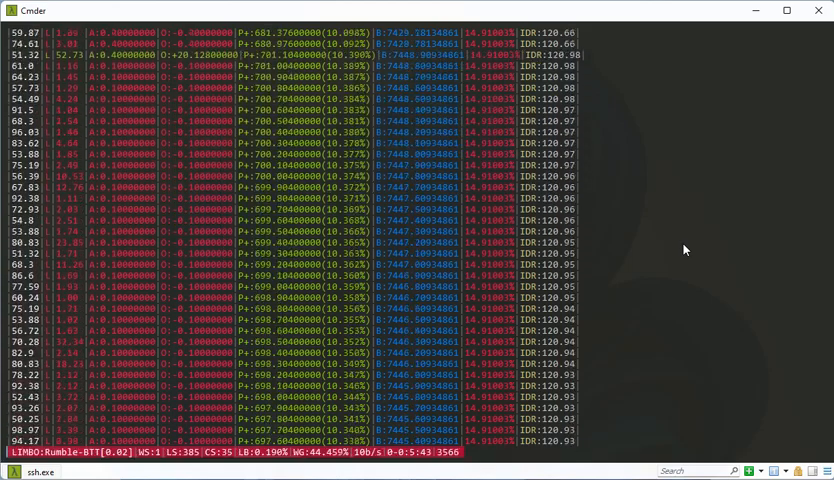
scroll(down, 3)
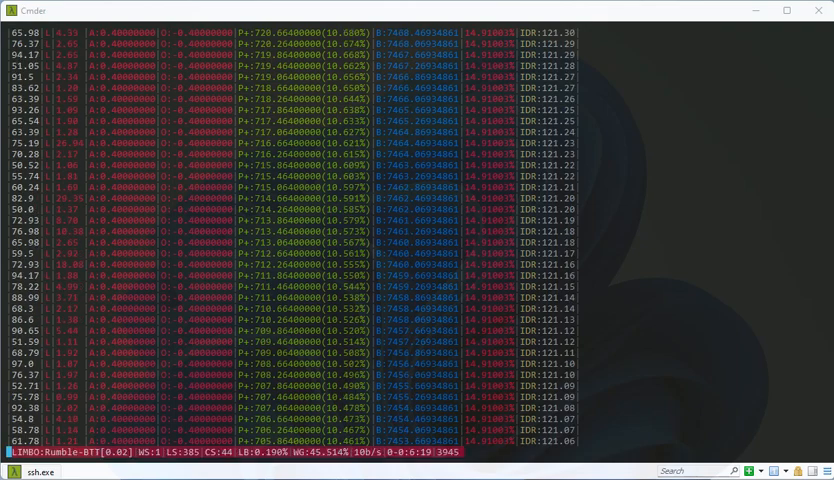
scroll(down, 3)
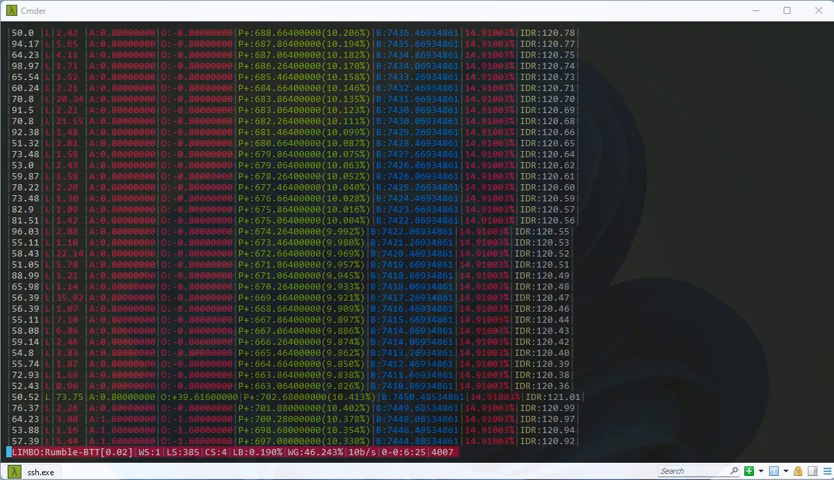
scroll(down, 3)
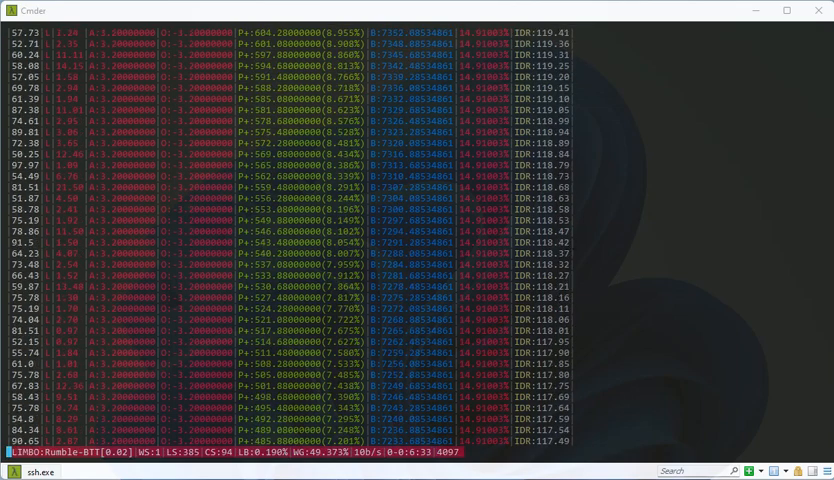
scroll(down, 3)
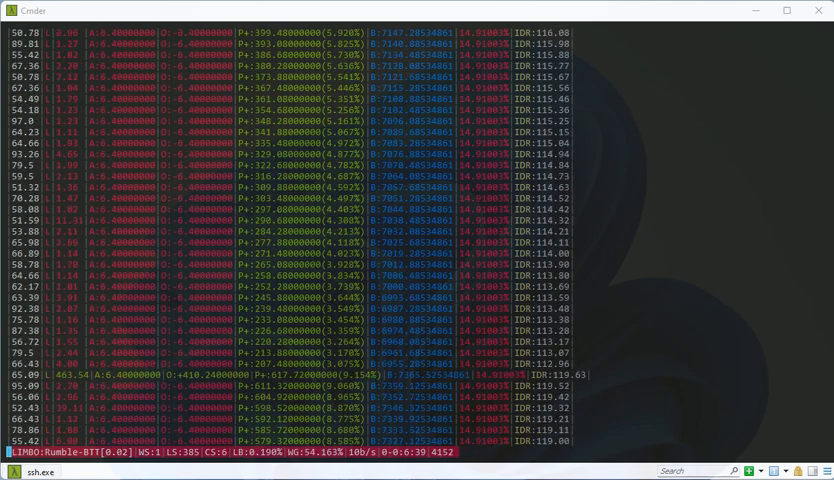
scroll(down, 3)
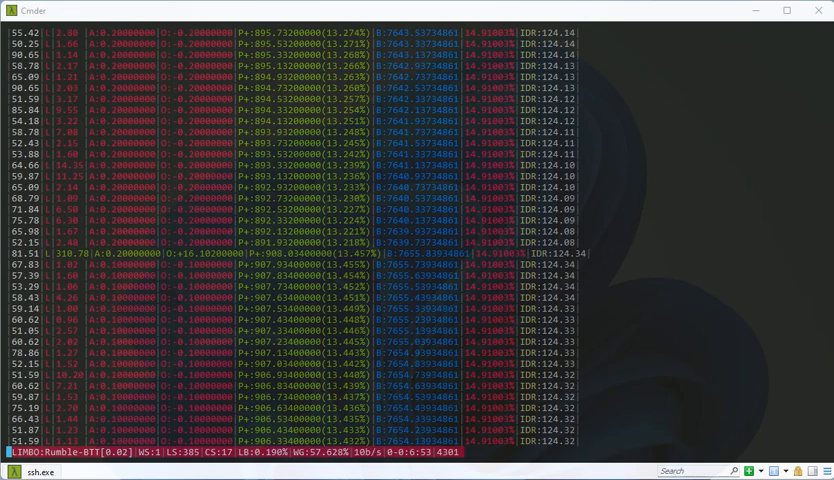
scroll(down, 3)
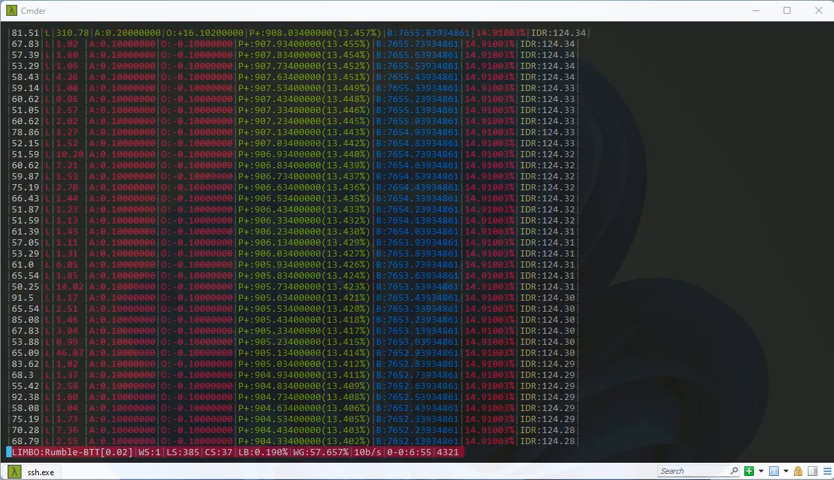
scroll(down, 3)
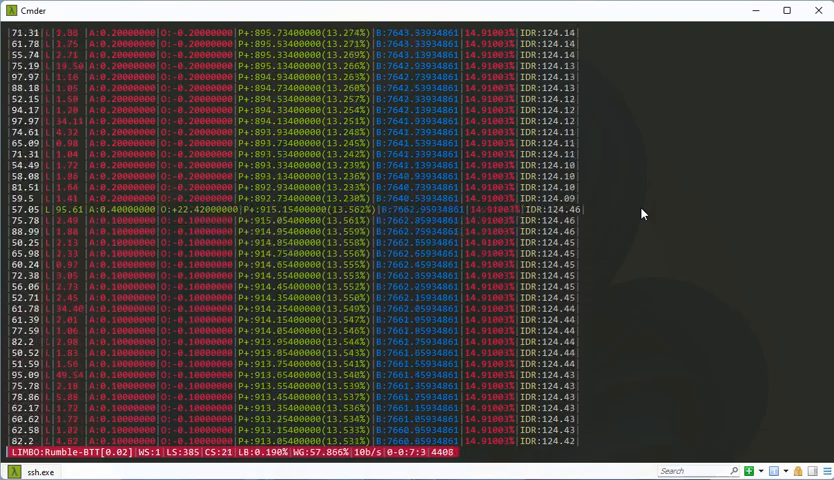
scroll(down, 3)
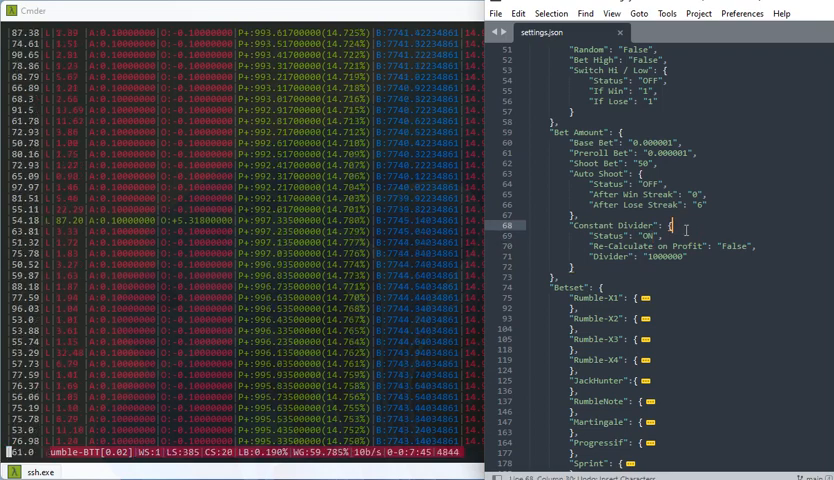
scroll(down, 3)
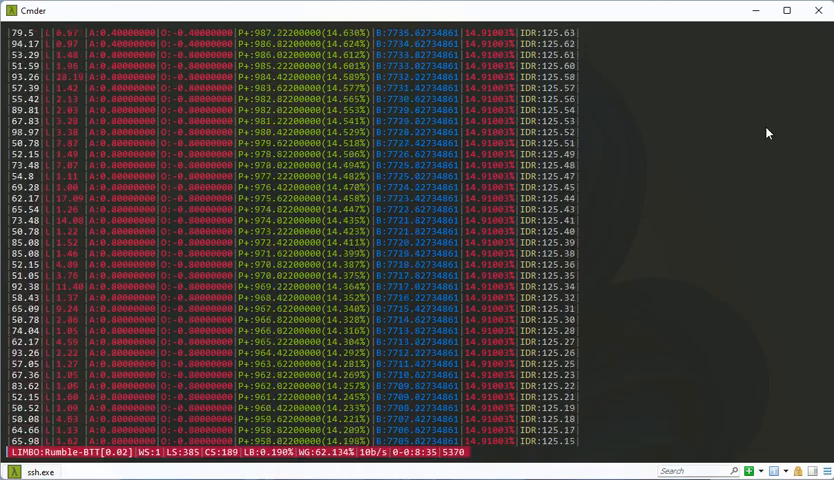
scroll(down, 3)
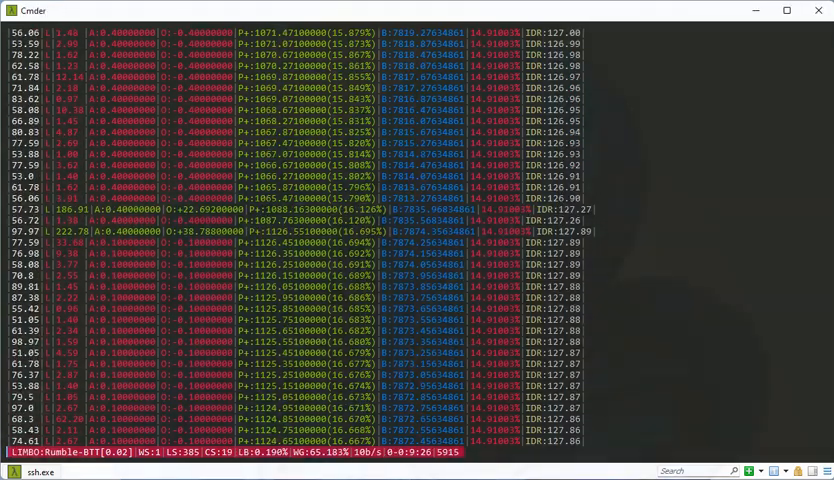
scroll(down, 3)
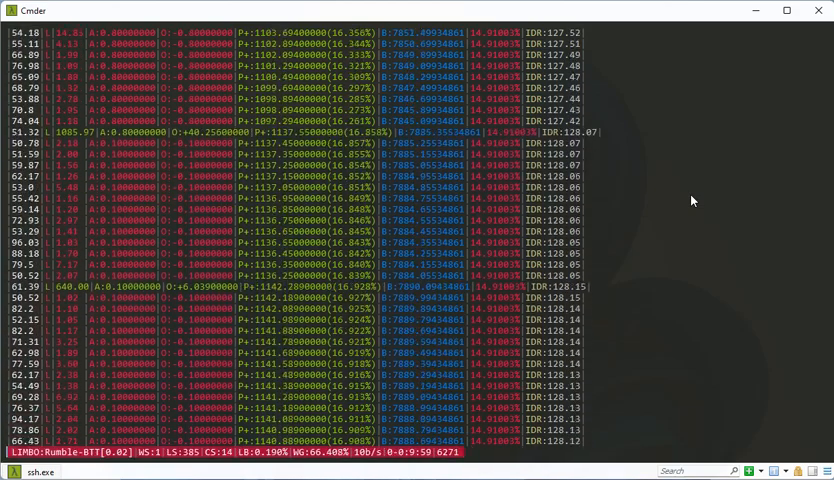
scroll(down, 3)
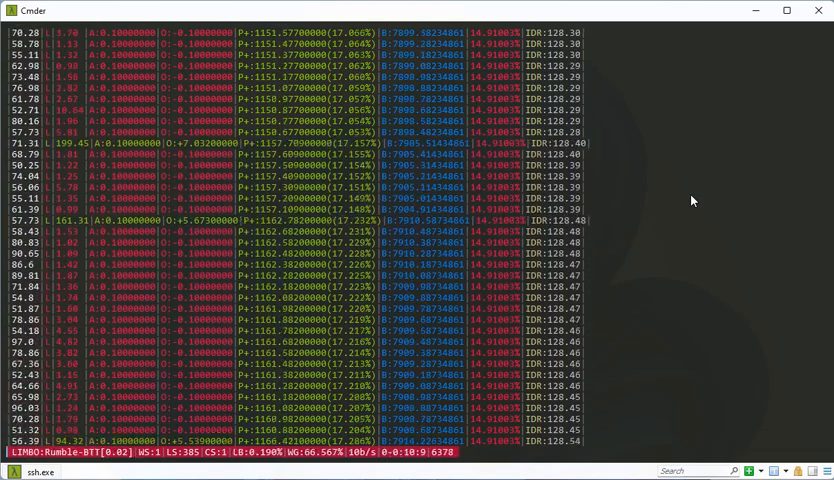
scroll(down, 3)
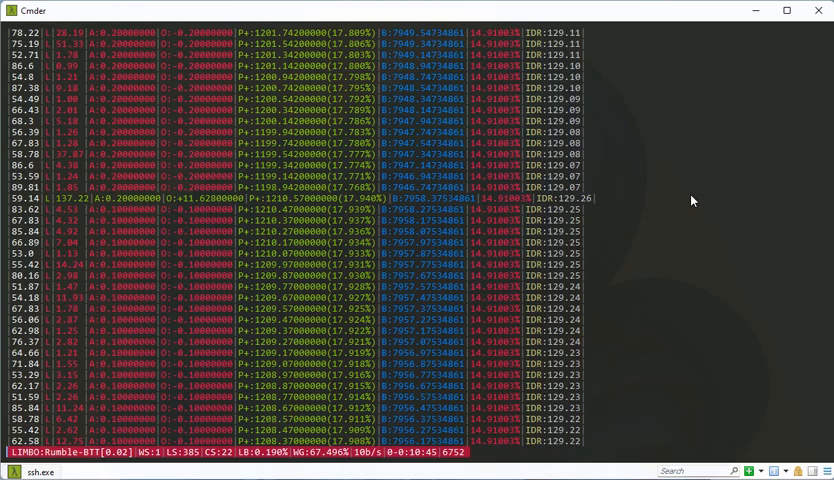
scroll(down, 3)
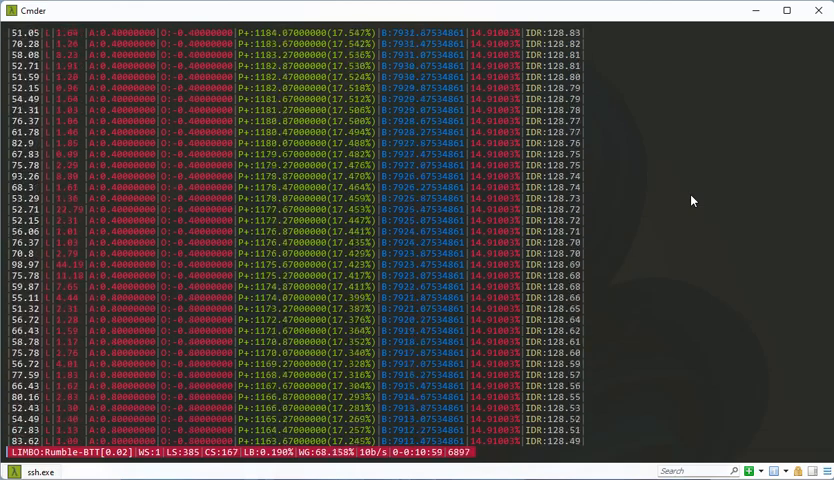
scroll(down, 3)
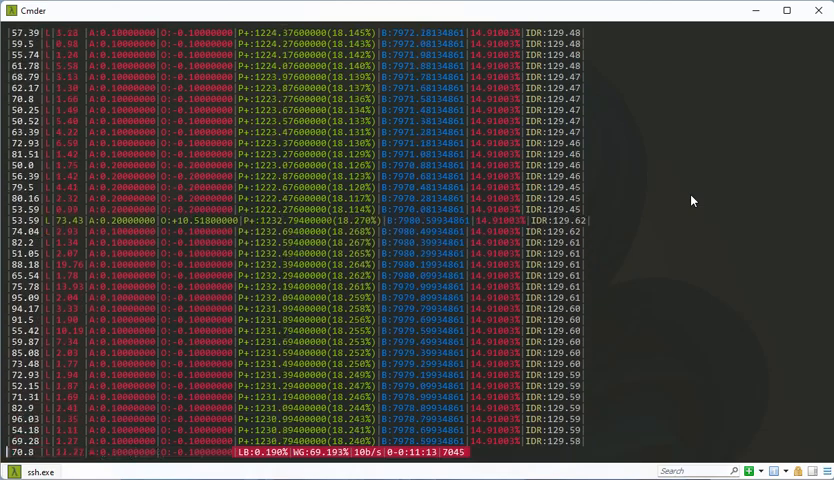
scroll(down, 3)
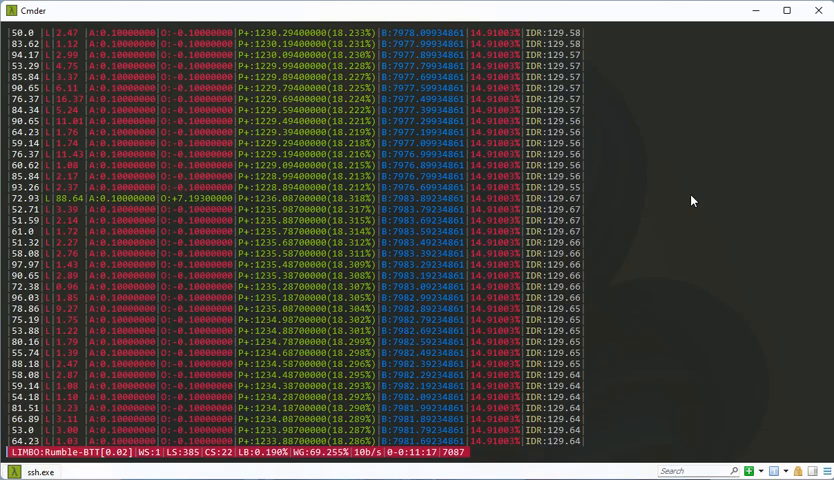
scroll(down, 3)
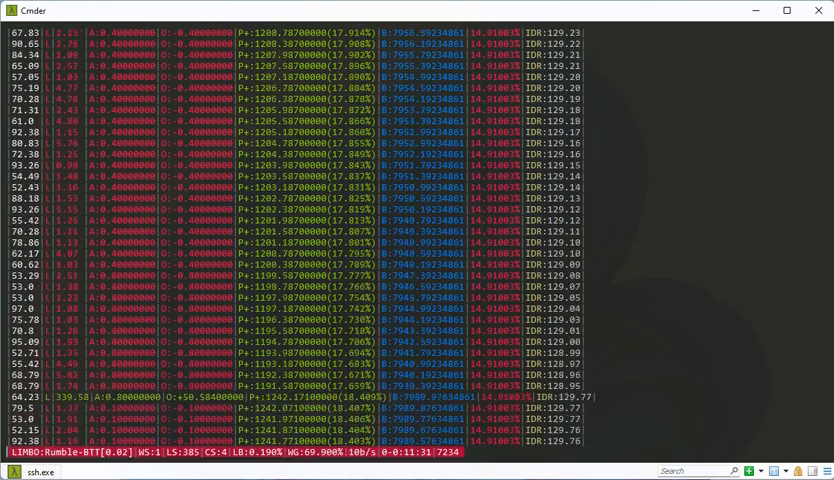
scroll(down, 3)
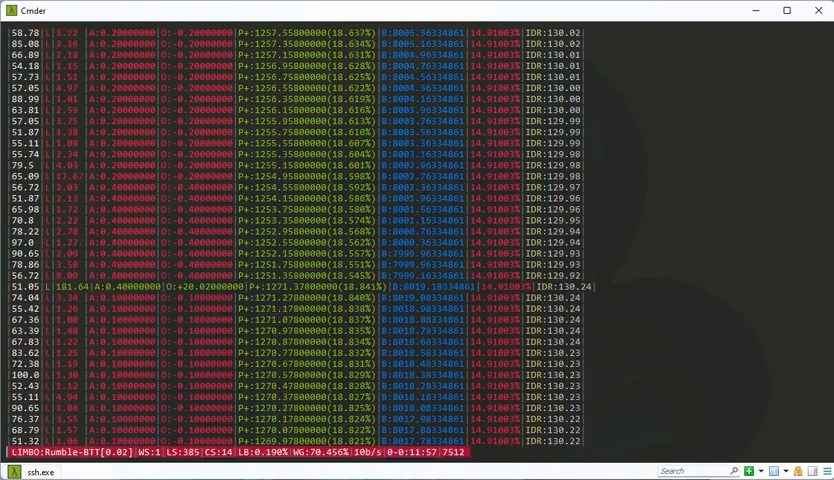
scroll(down, 3)
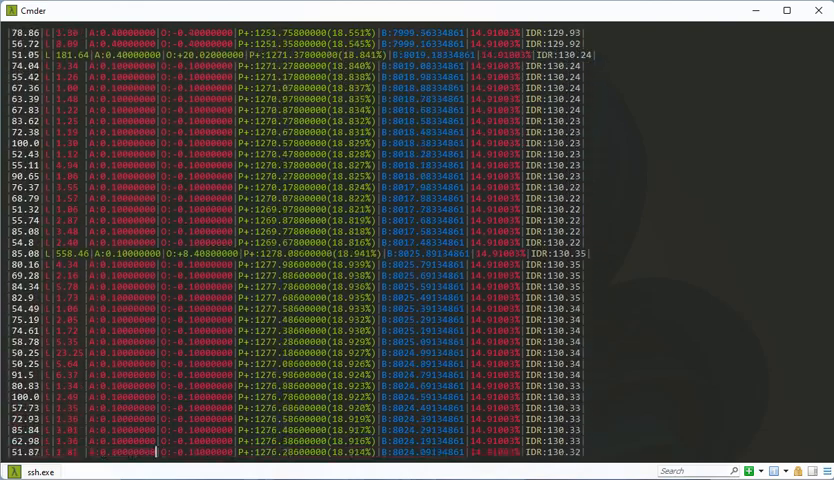